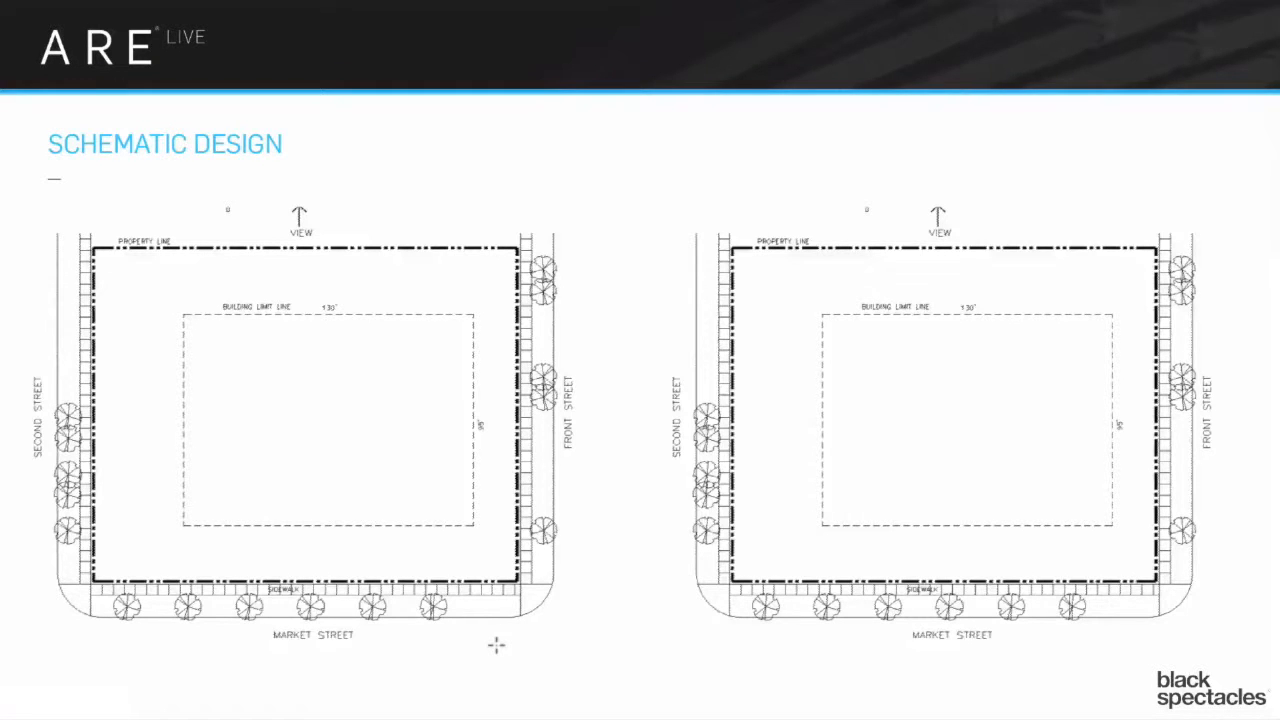
mouse_move(336, 276)
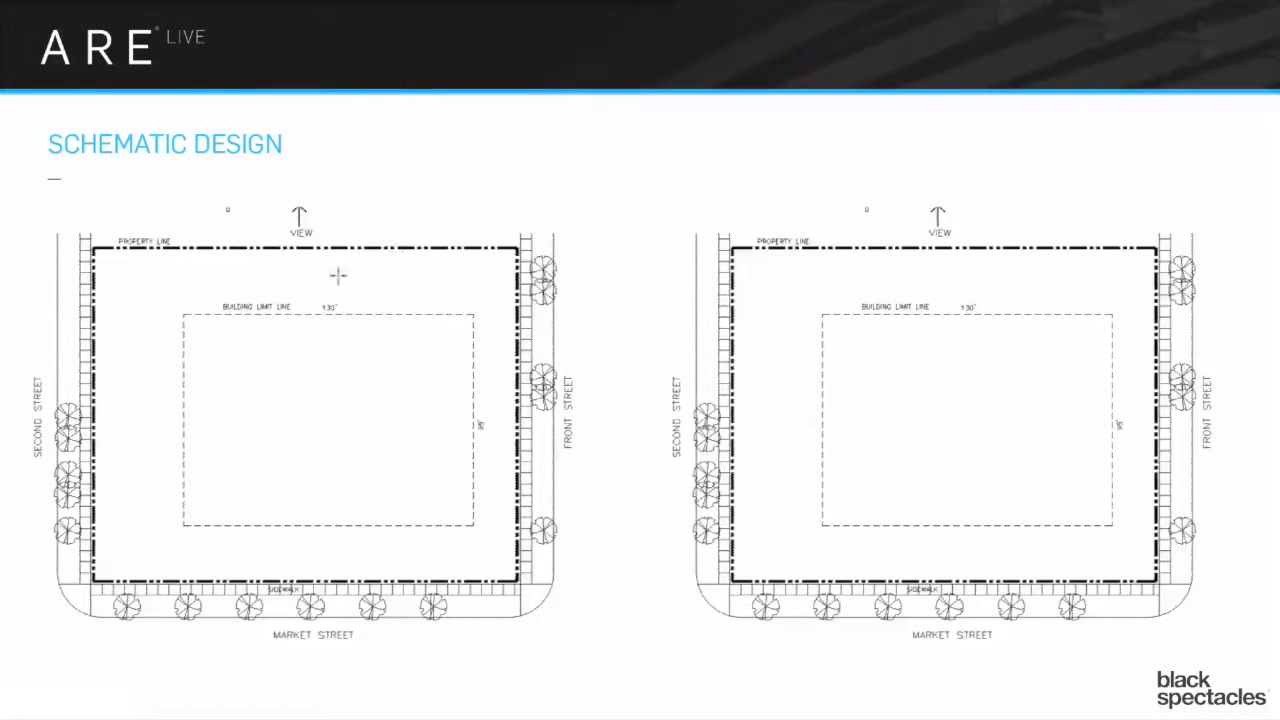
mouse_move(772, 388)
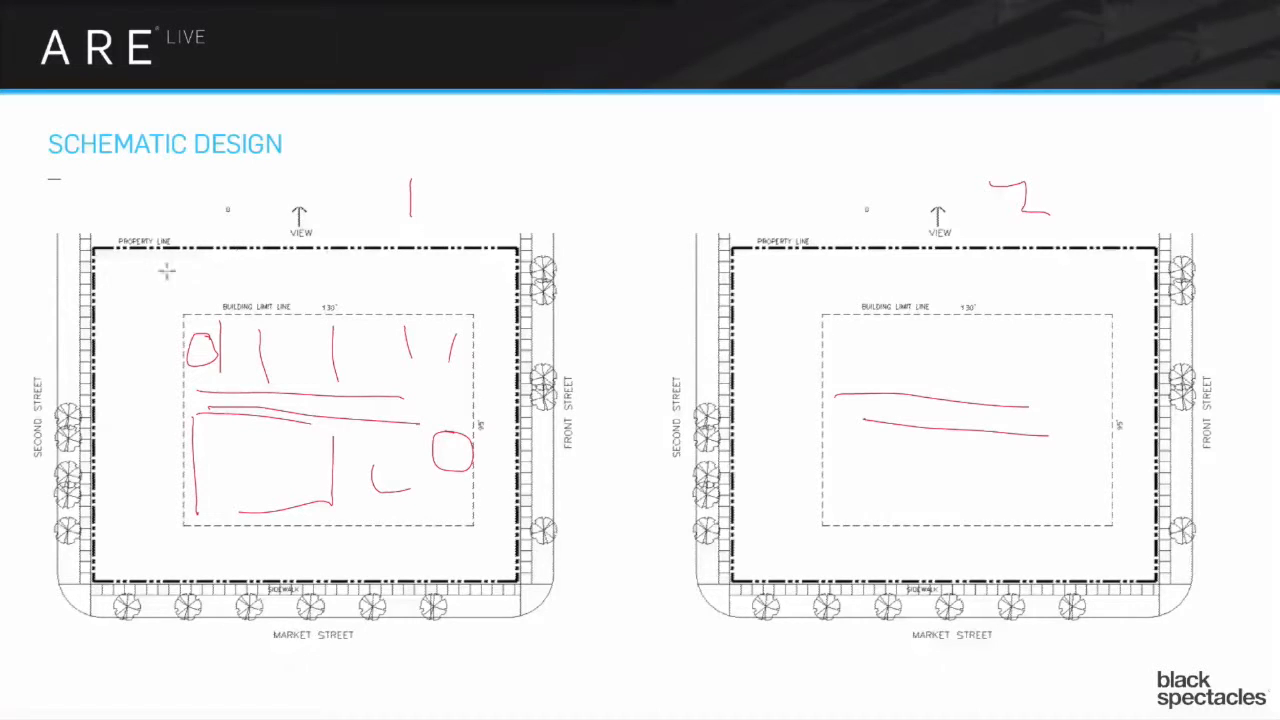
mouse_move(838, 276)
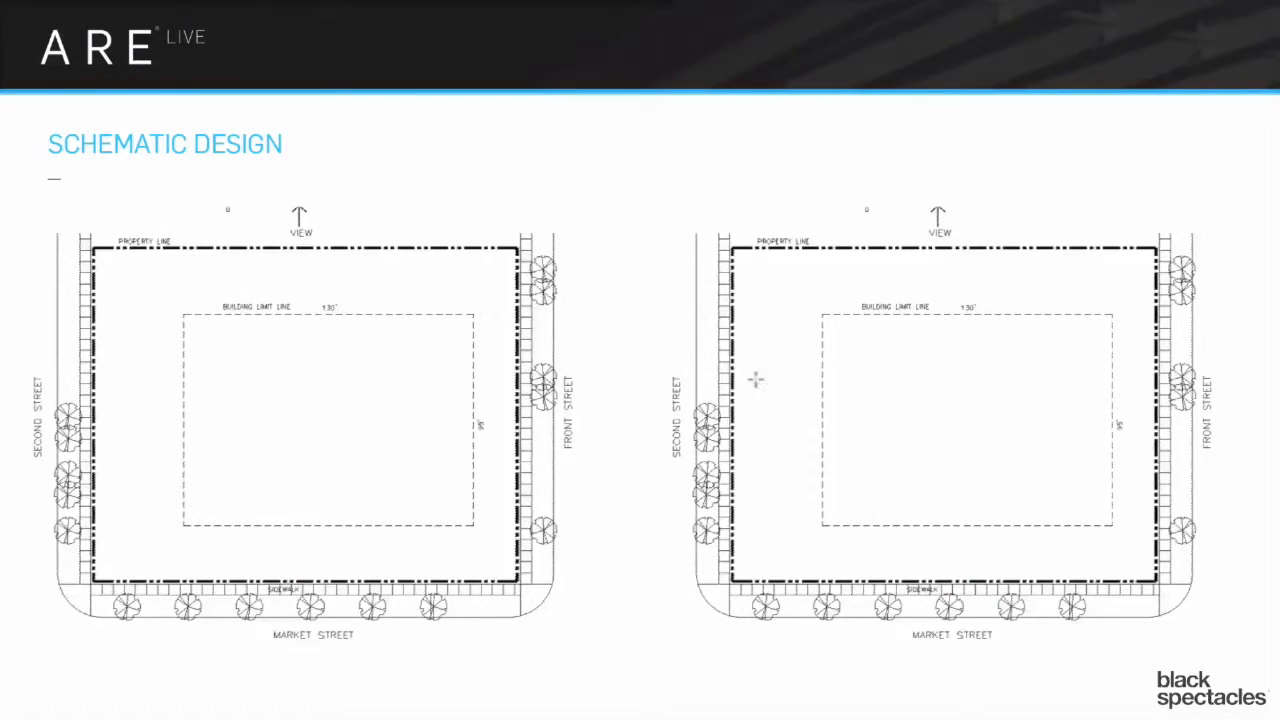
mouse_move(184, 420)
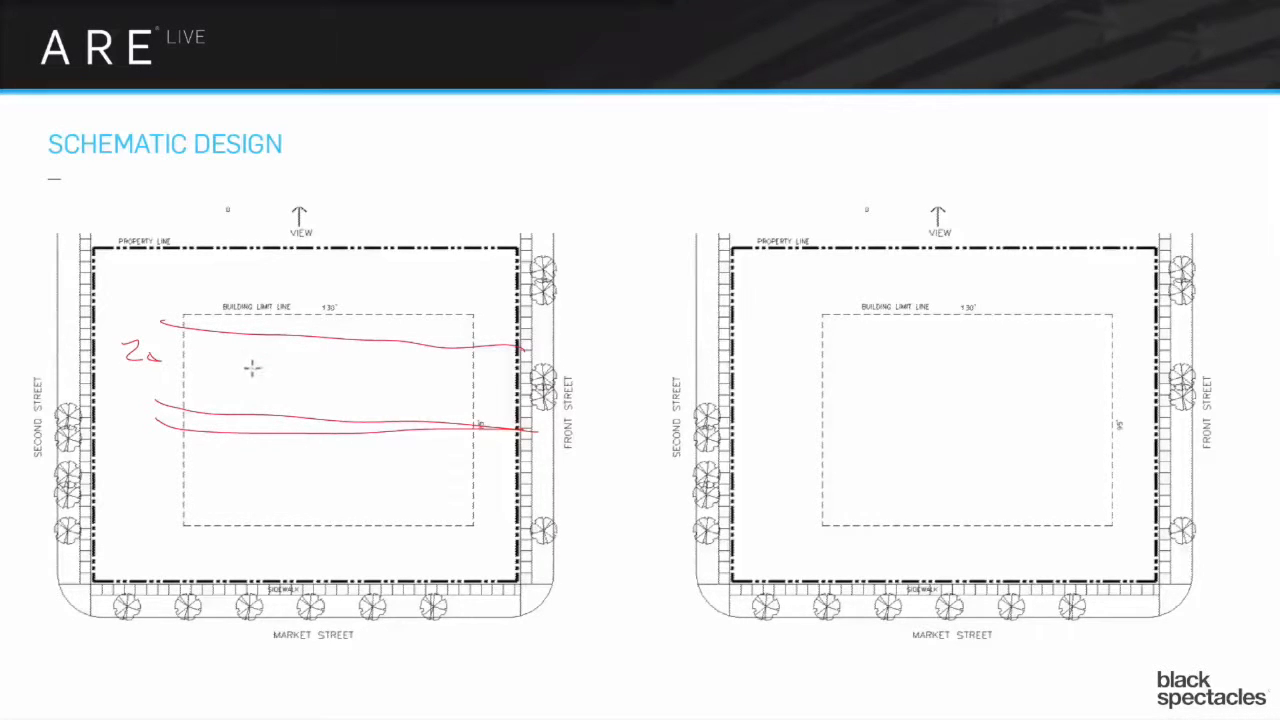
- Draw vertical cross lines through the corridors and outline the room block labelled 30 below them
left_click_drag(252, 320, 252, 420)
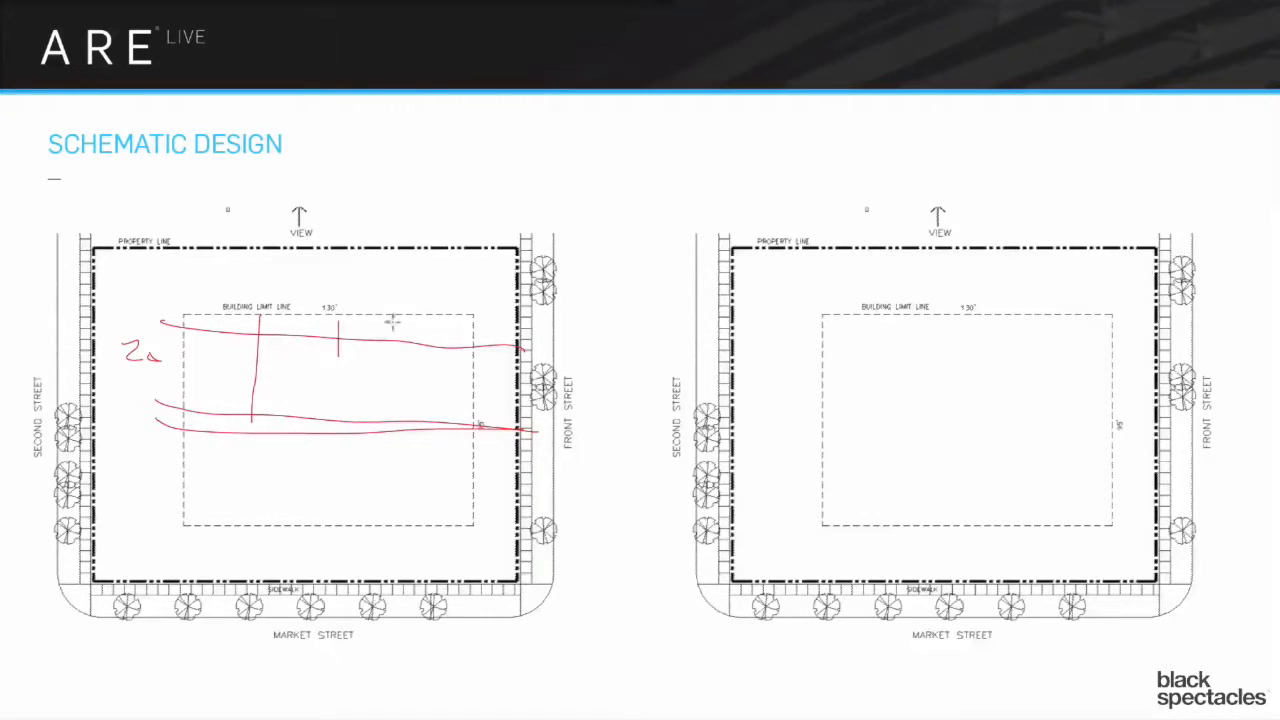
left_click_drag(400, 320, 404, 376)
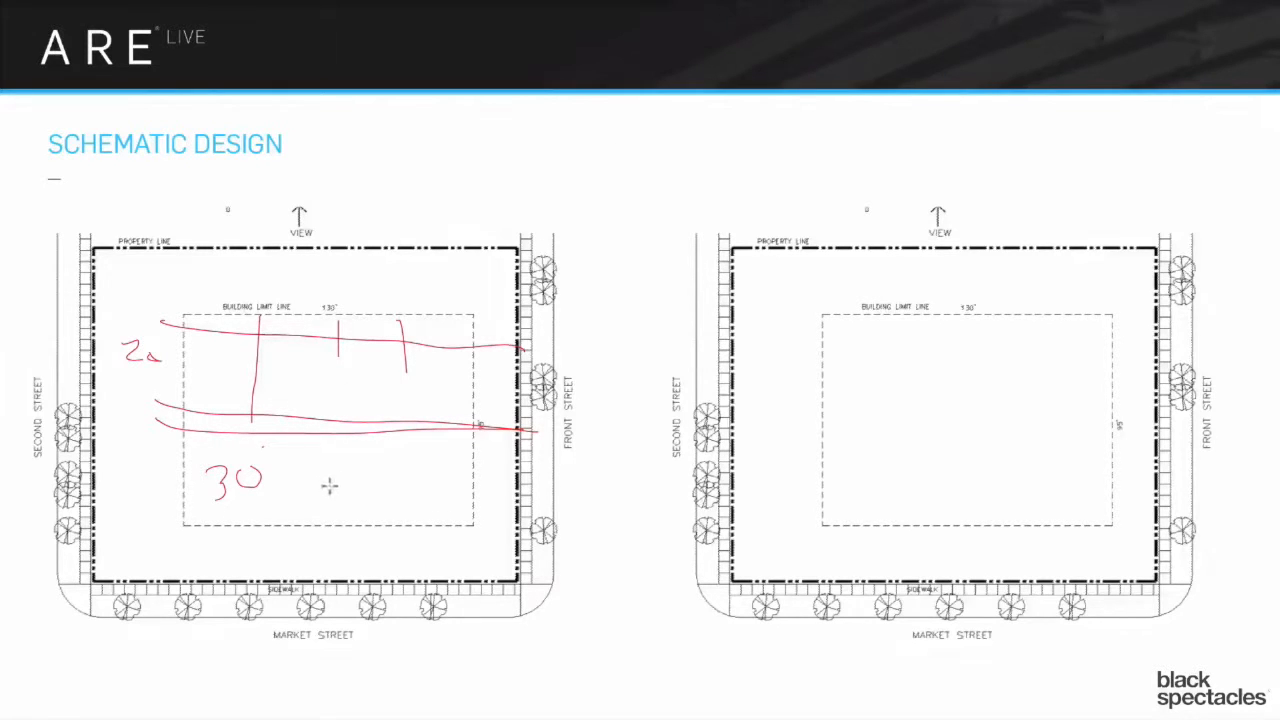
left_click_drag(310, 450, 430, 516)
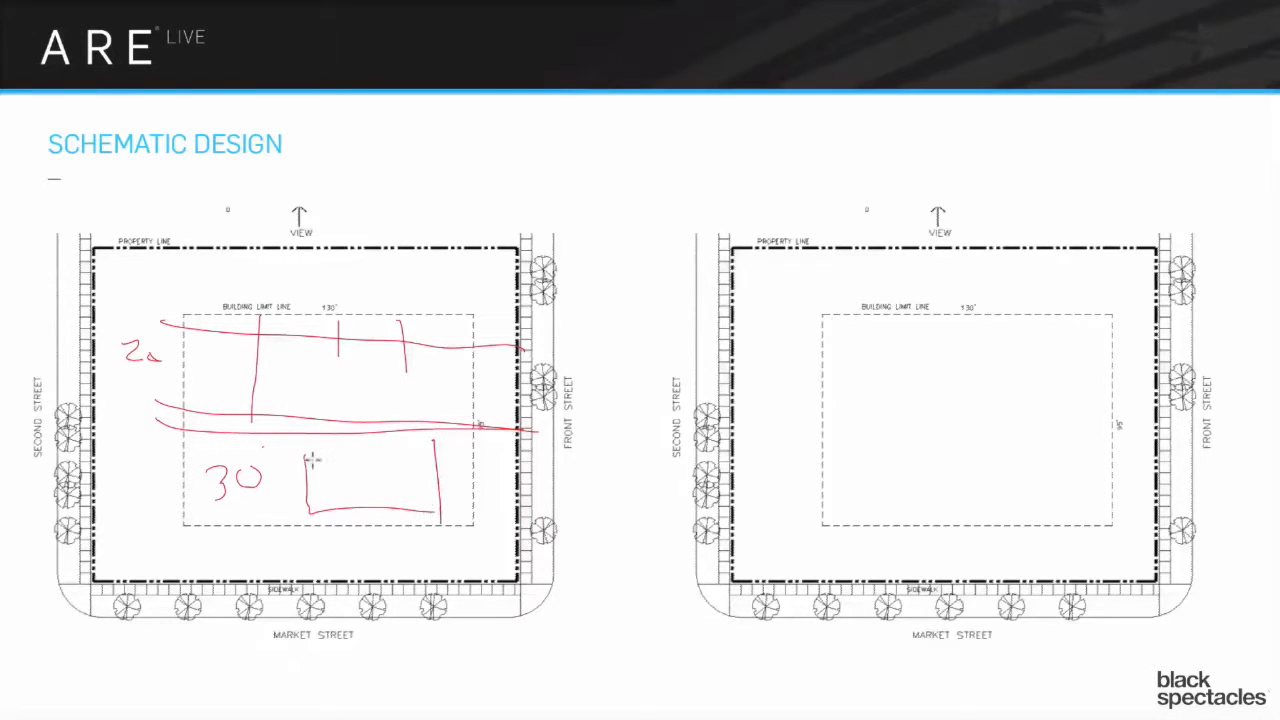
left_click_drag(304, 460, 450, 420)
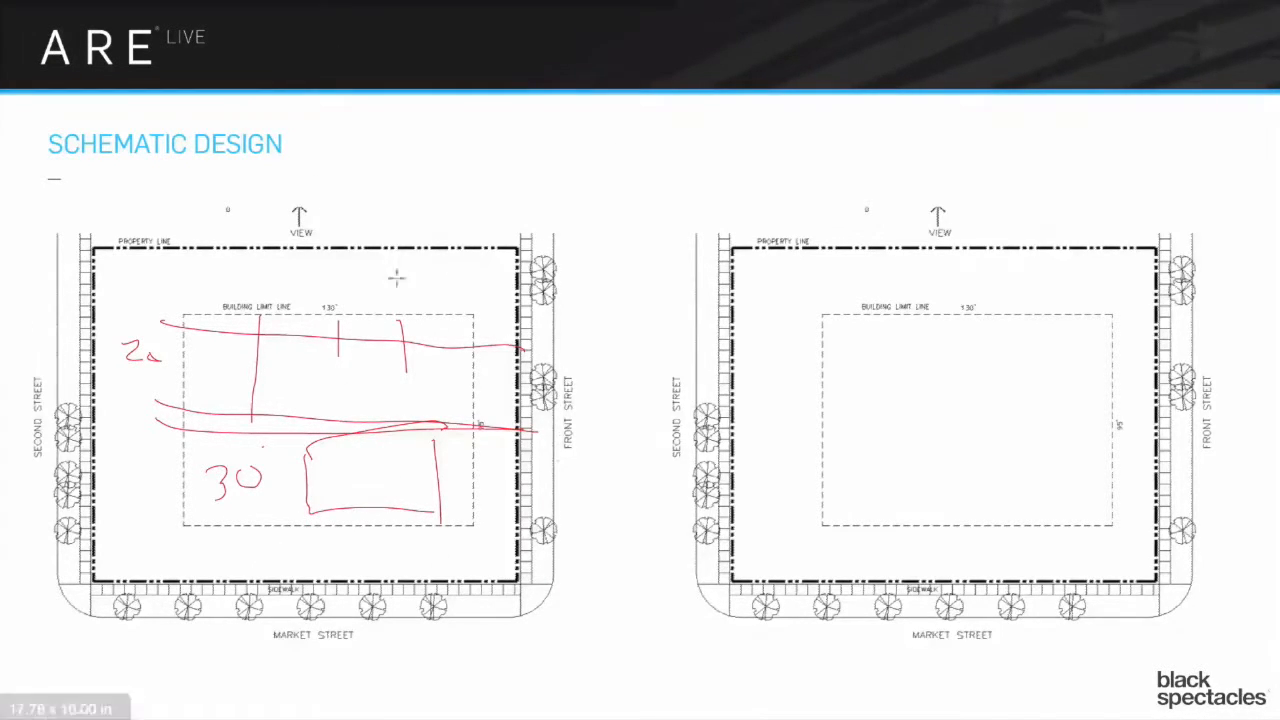
mouse_move(876, 414)
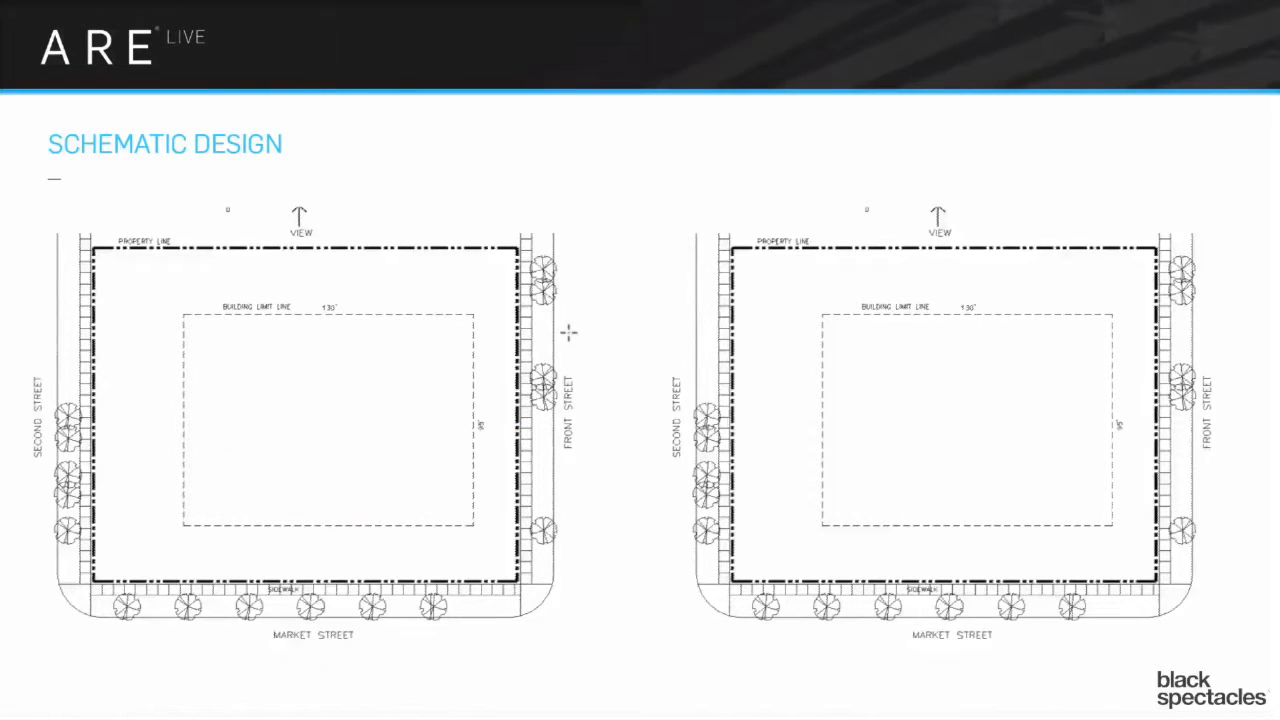
mouse_move(200, 332)
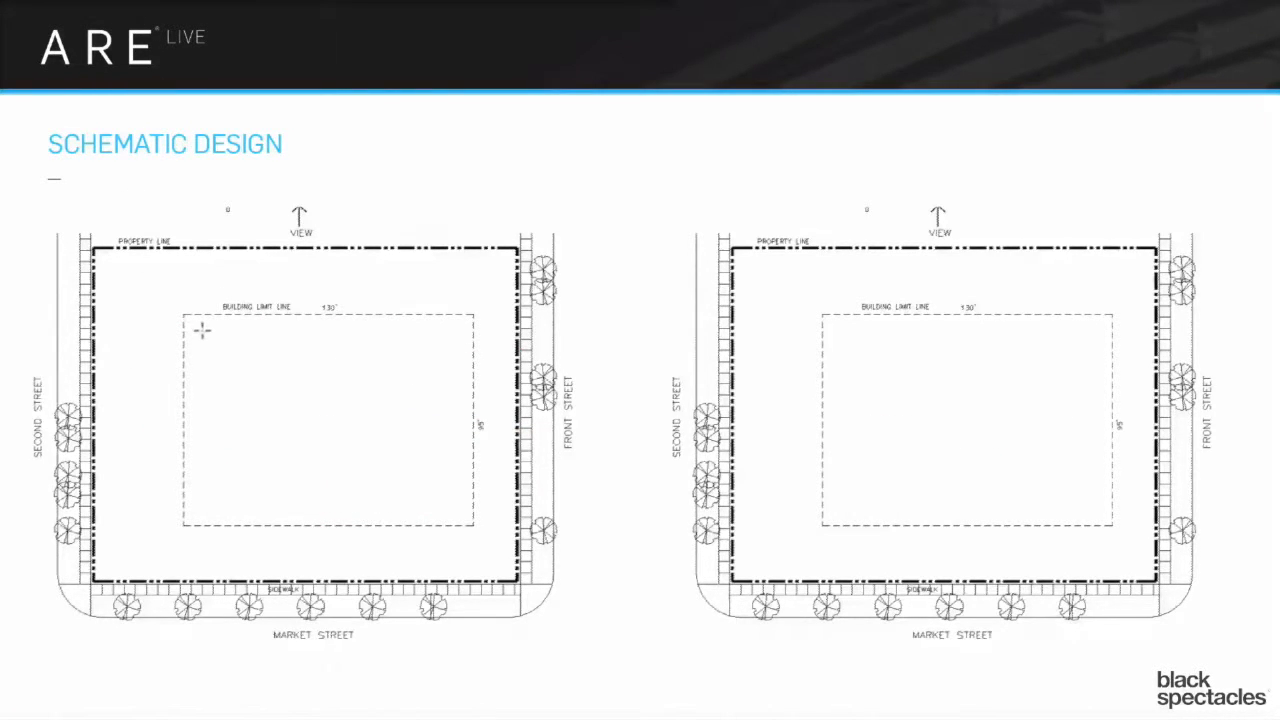
- Sketch a rough red room block near the top of the building limit line
left_click_drag(204, 324, 290, 384)
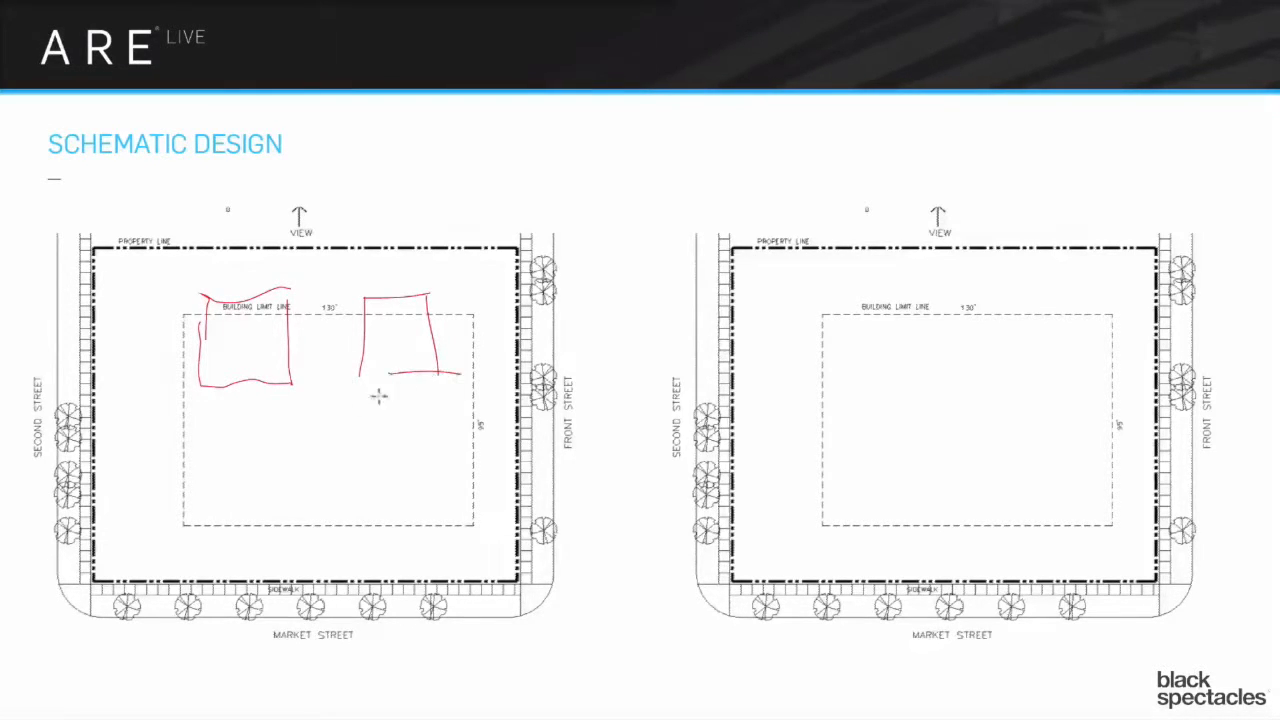
mouse_move(334, 464)
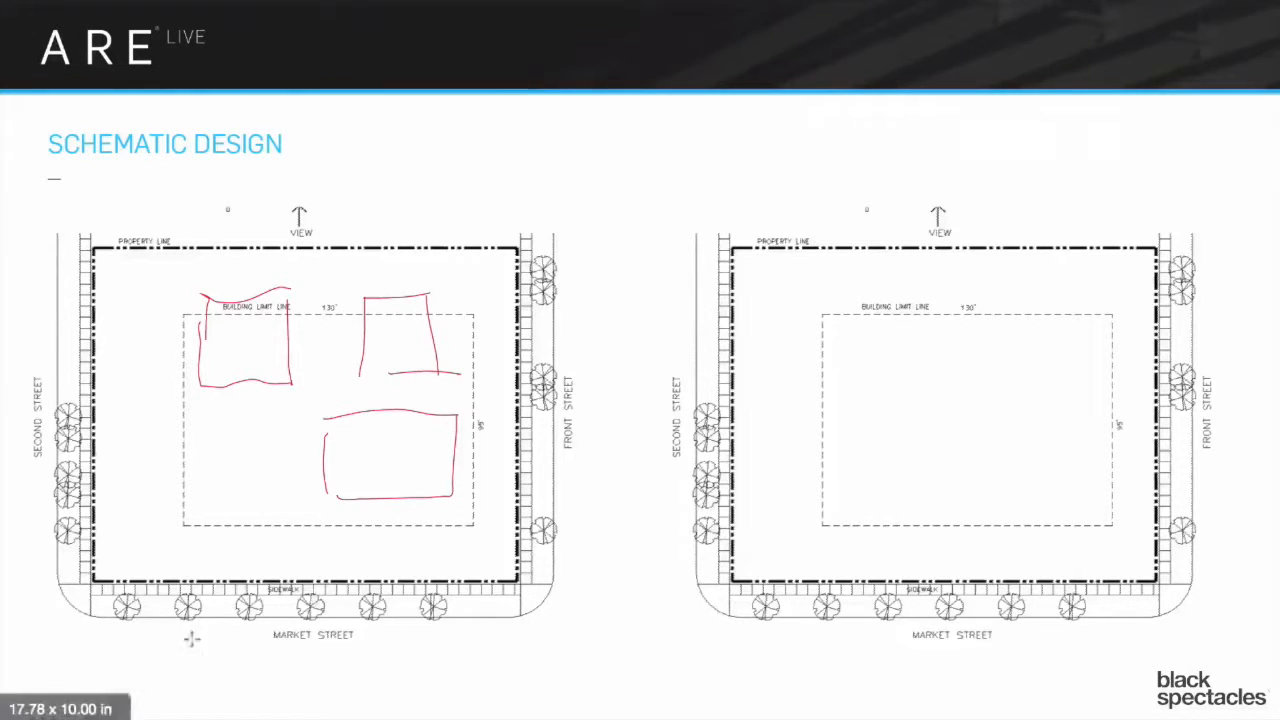
mouse_move(290, 422)
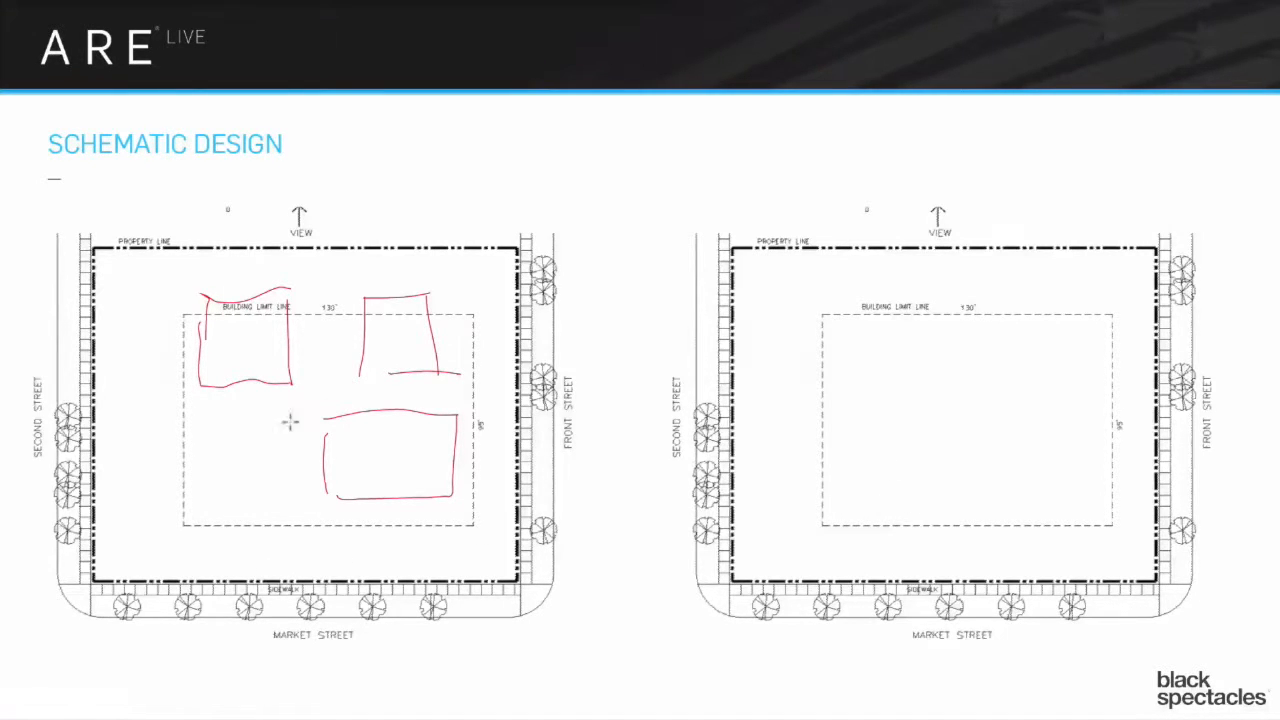
mouse_move(864, 444)
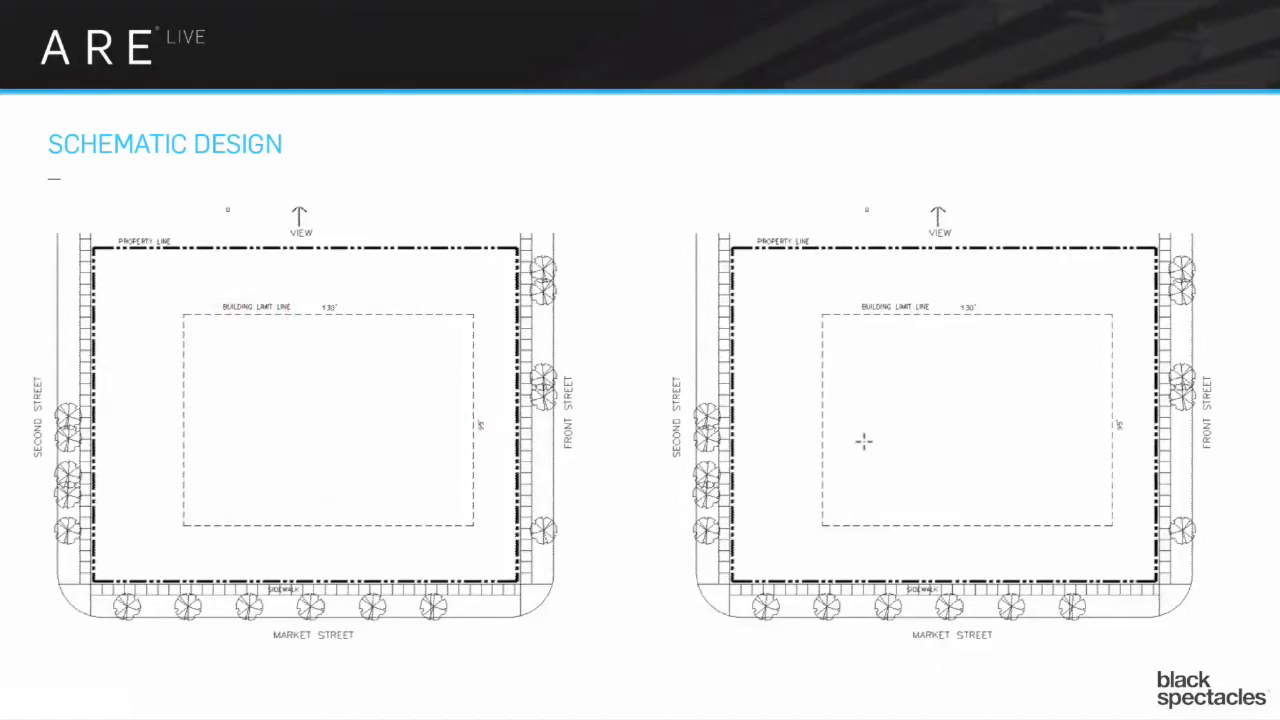
mouse_move(250, 368)
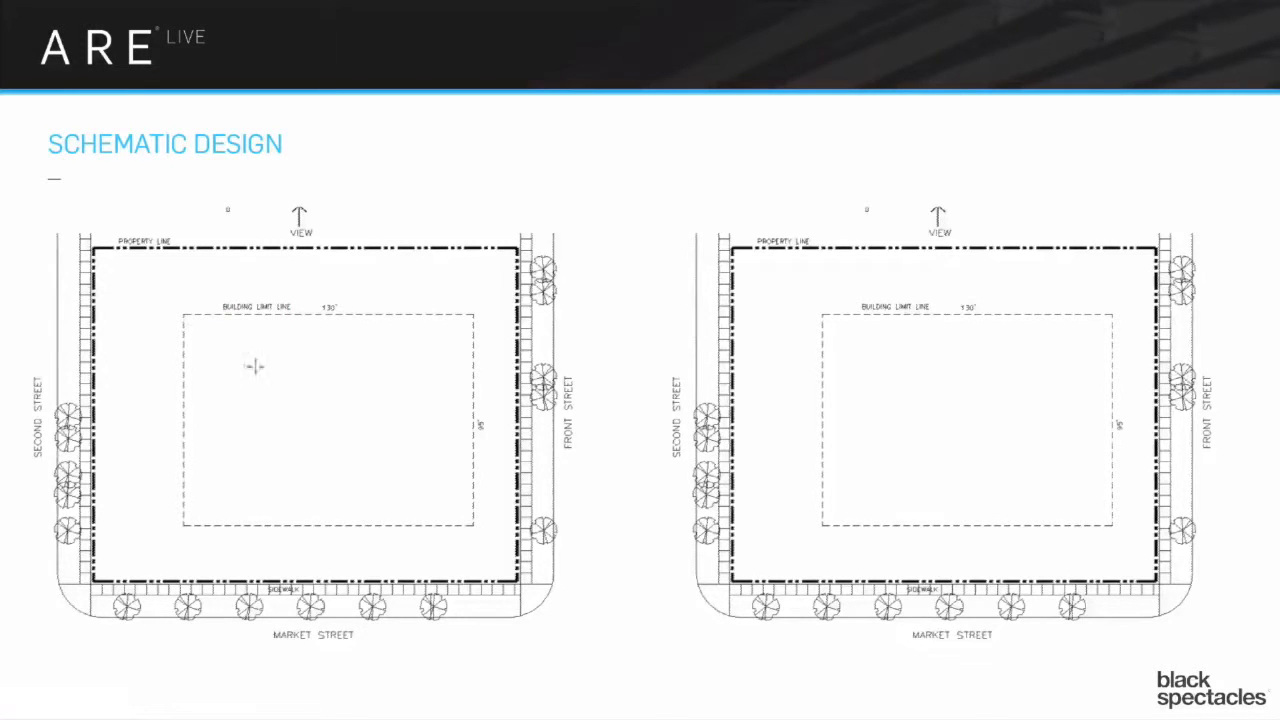
left_click_drag(210, 418, 452, 420)
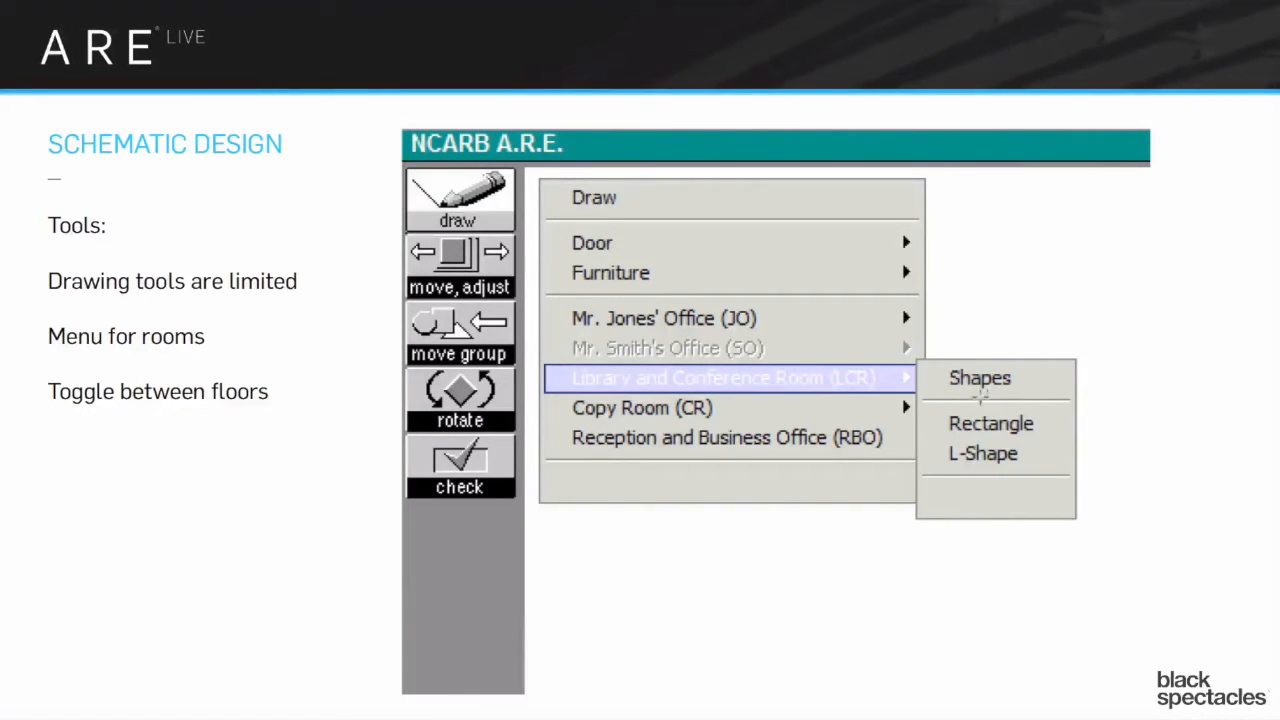
mouse_move(820, 348)
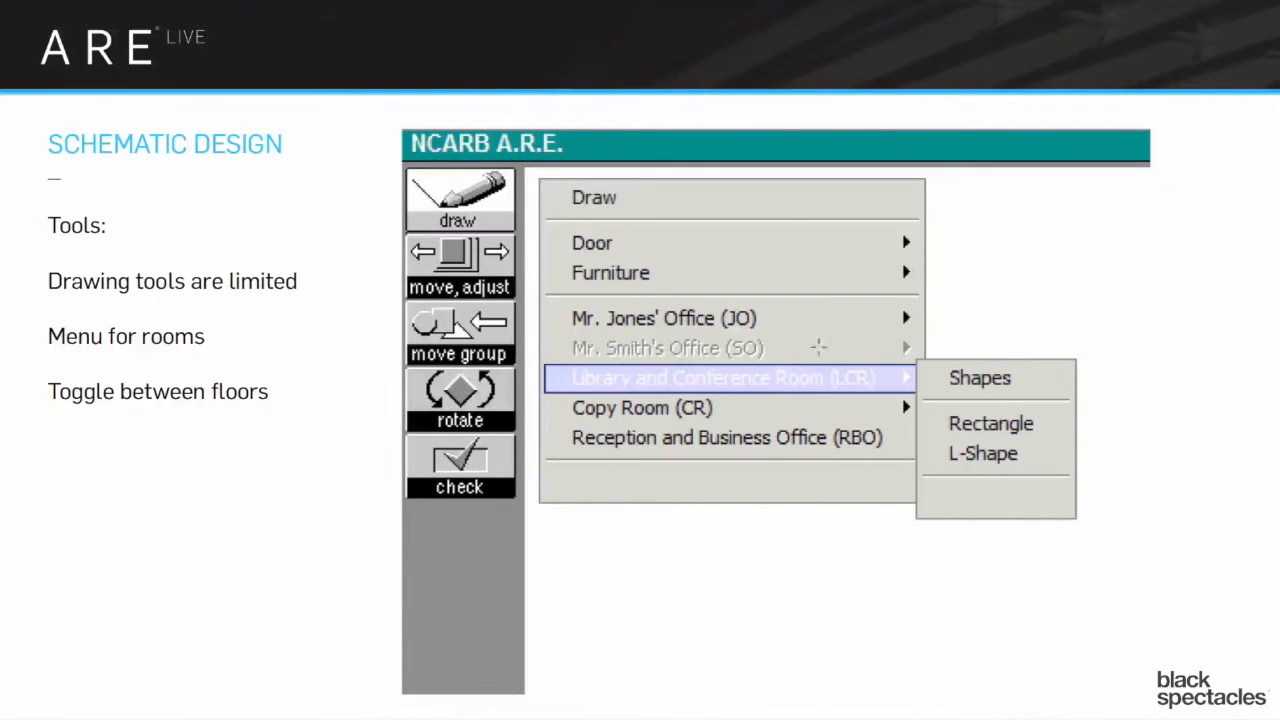